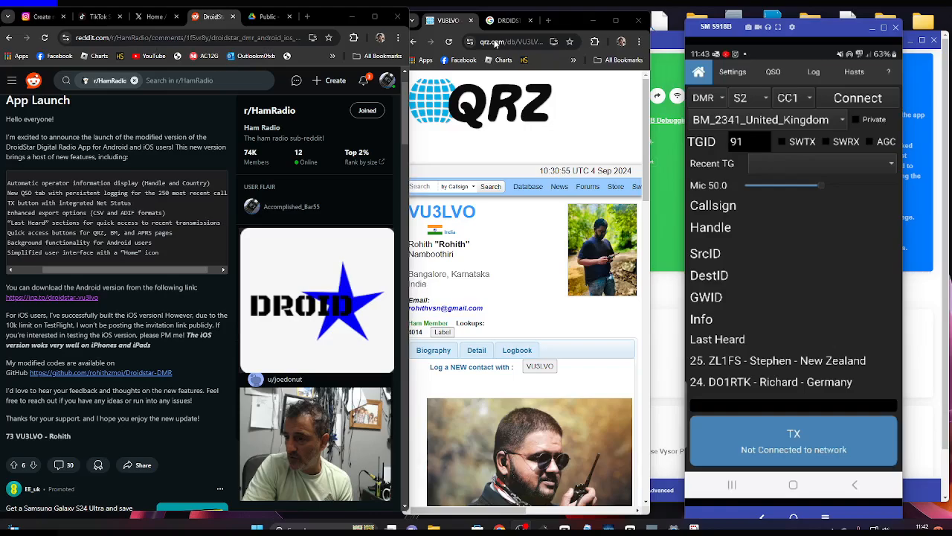
mouse_move(541, 247)
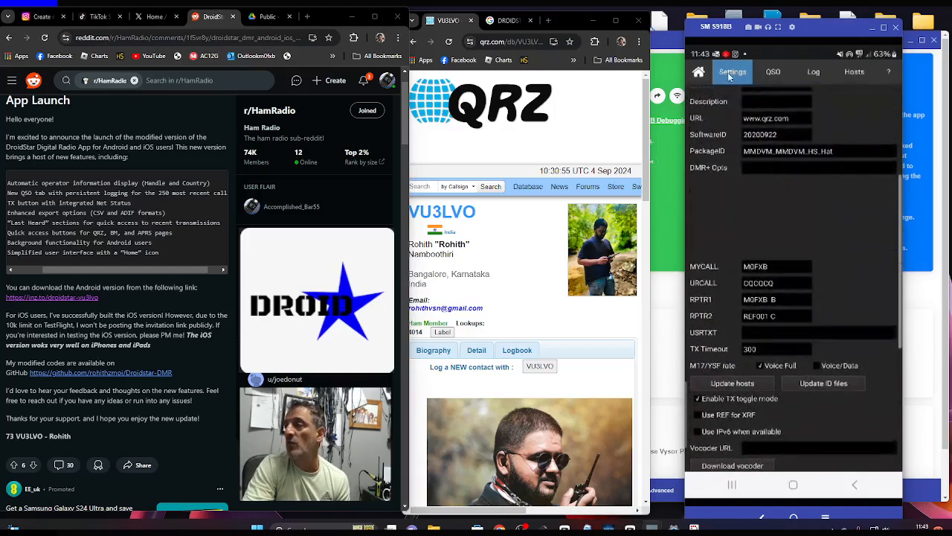
Step: Show the DroidStar settings page with the callsign, DMR ID and BrandMeister password fields
left_click(699, 72)
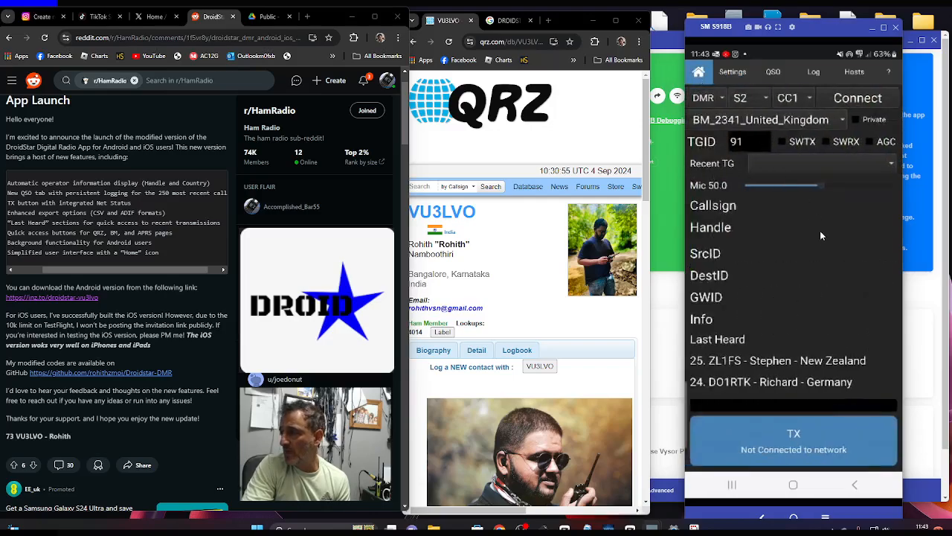
left_click(732, 72)
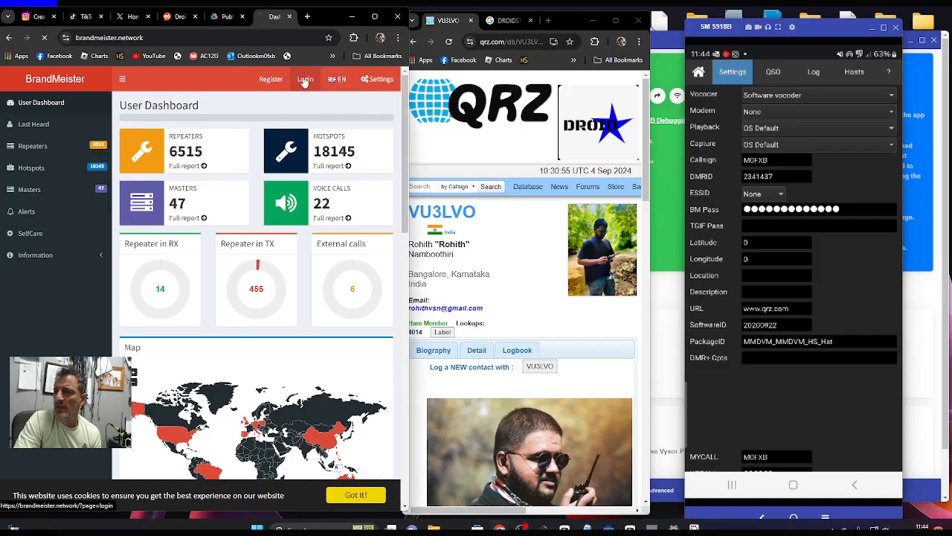
Step: Attempt the BrandMeister SelfCare sign-in, which is rejected, and return to the Reddit announcement
left_click(312, 79)
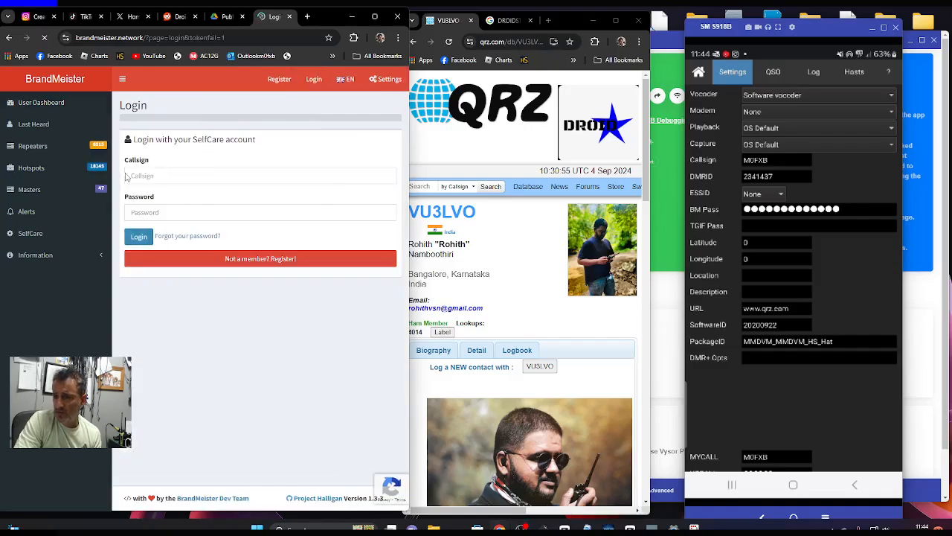
left_click(260, 175)
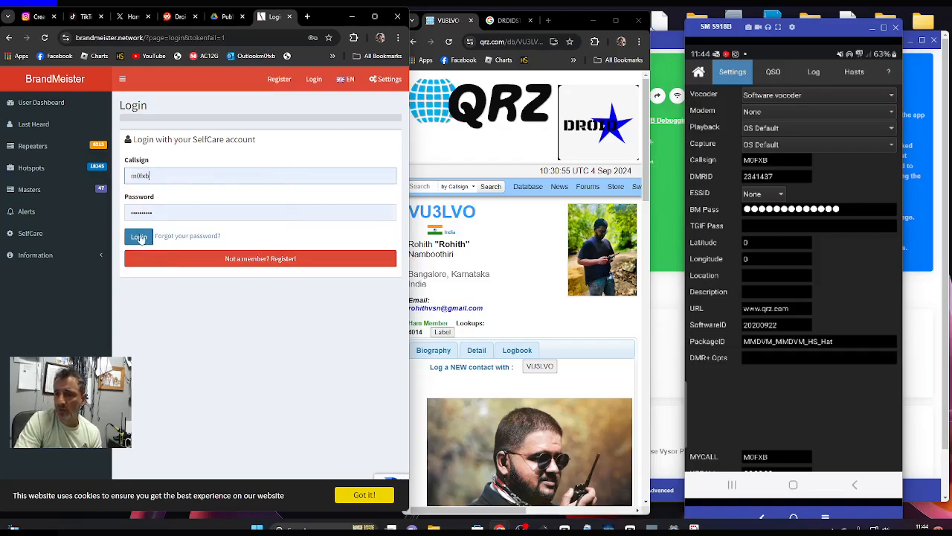
left_click(139, 237)
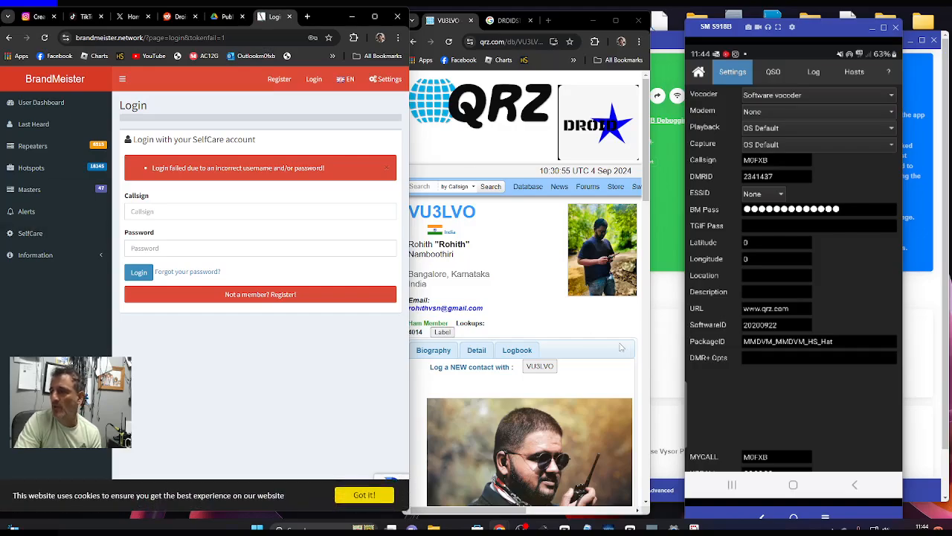
left_click(365, 494)
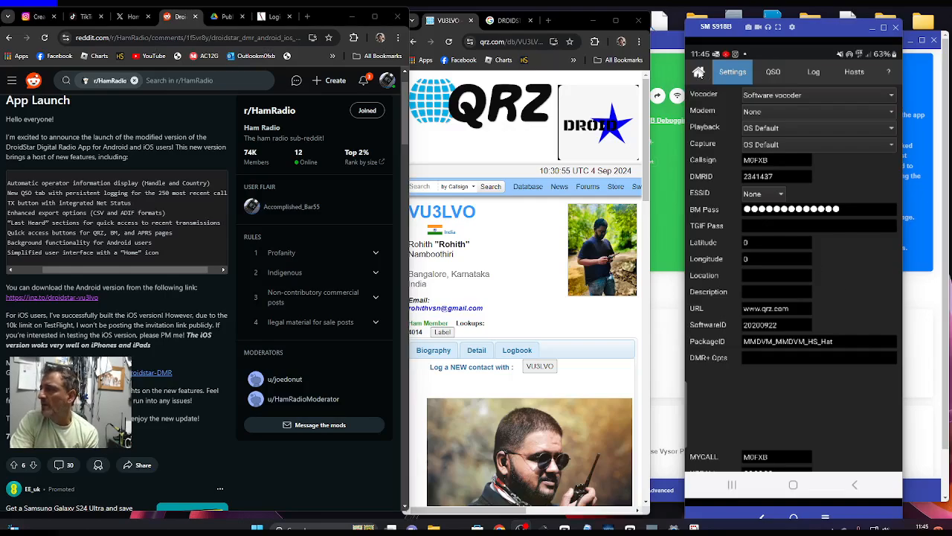
Step: Switch the mode to M17 and back to DMR on the main screen with the BM_2341_United_Kingdom host
left_click(699, 72)
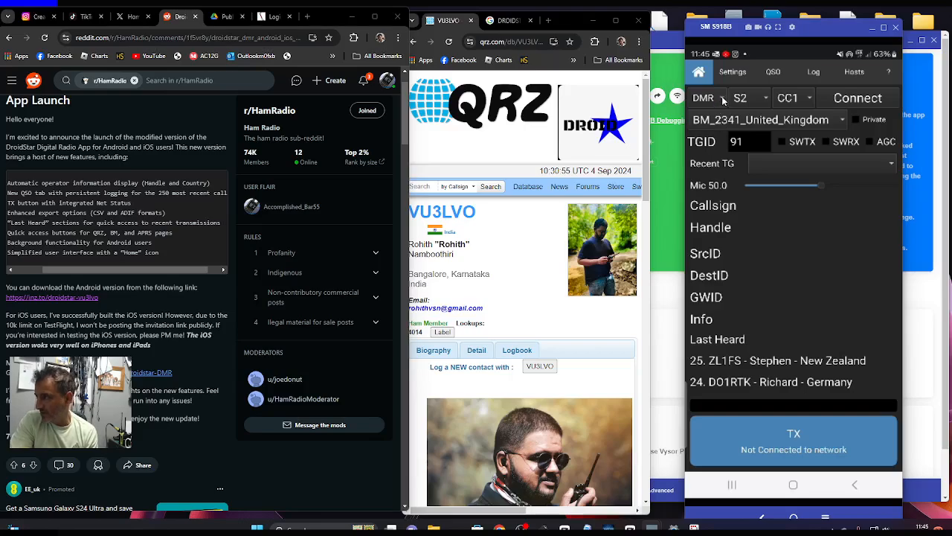
left_click(702, 98)
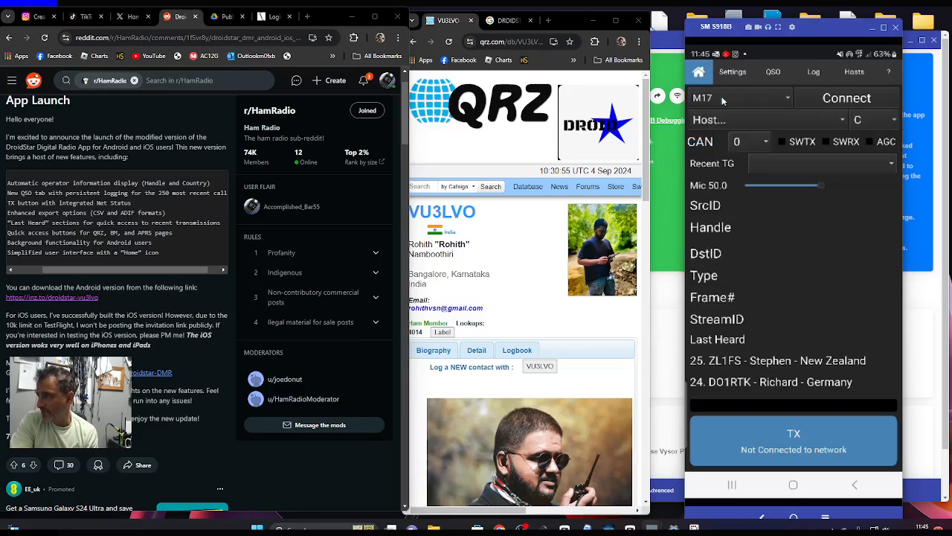
left_click(736, 99)
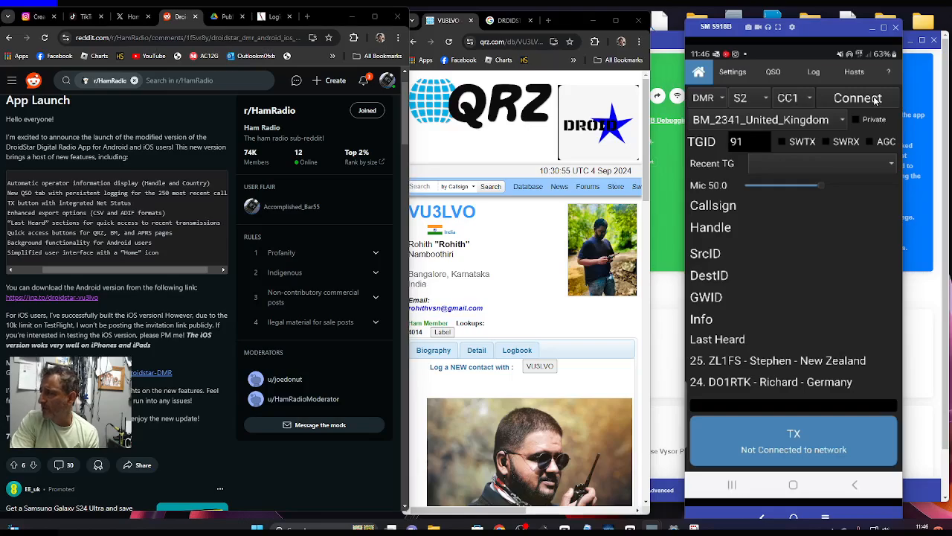
left_click(760, 119)
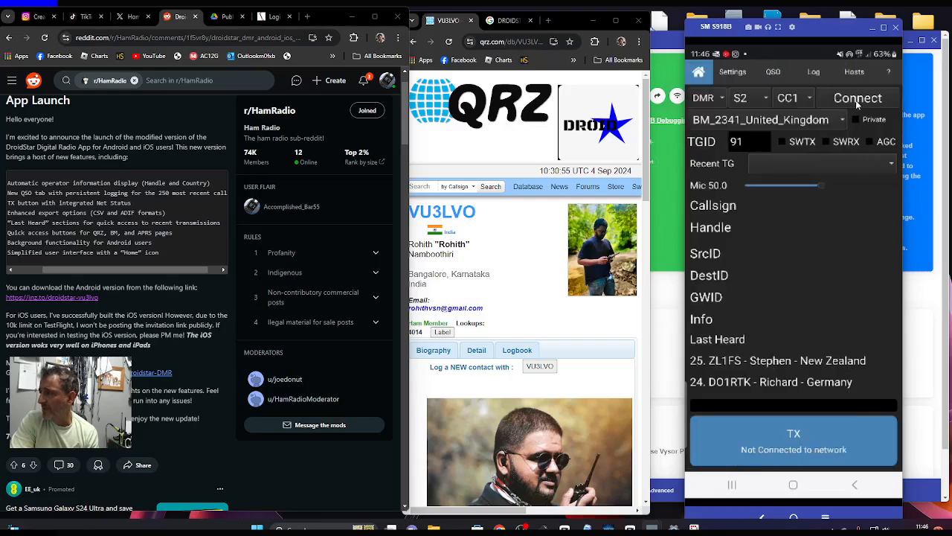
Step: Connect, disconnect and reconnect to BM_2341_United_Kingdom on talkgroup 91 so Last Heard fills in
left_click(857, 99)
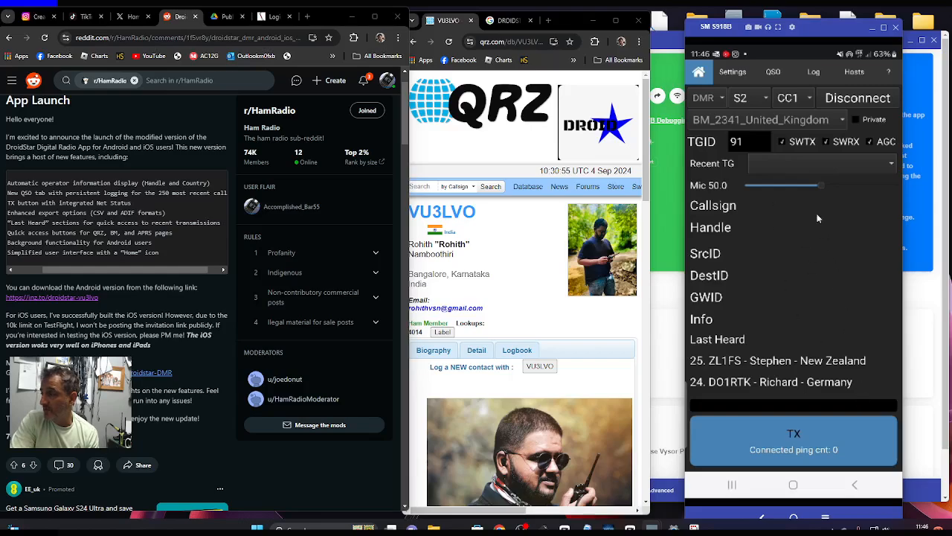
mouse_move(803, 443)
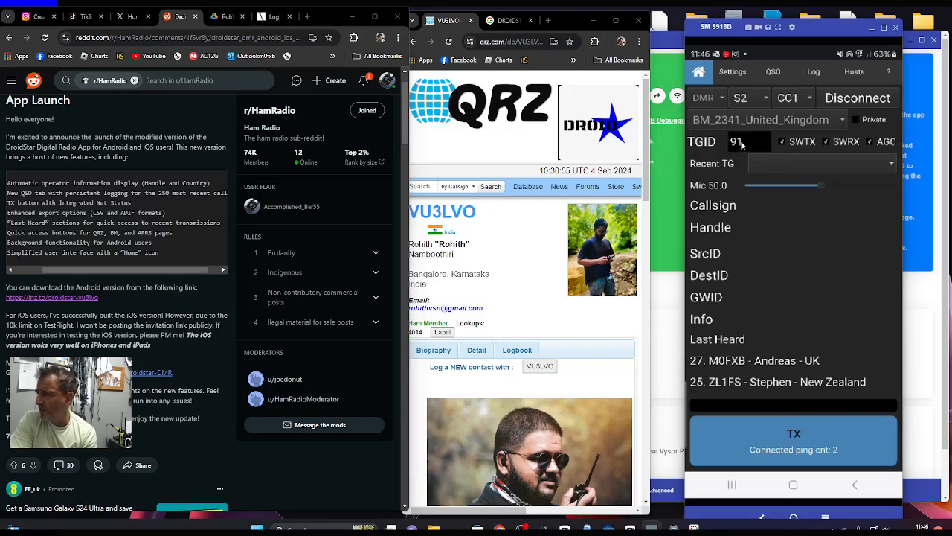
left_click(750, 141)
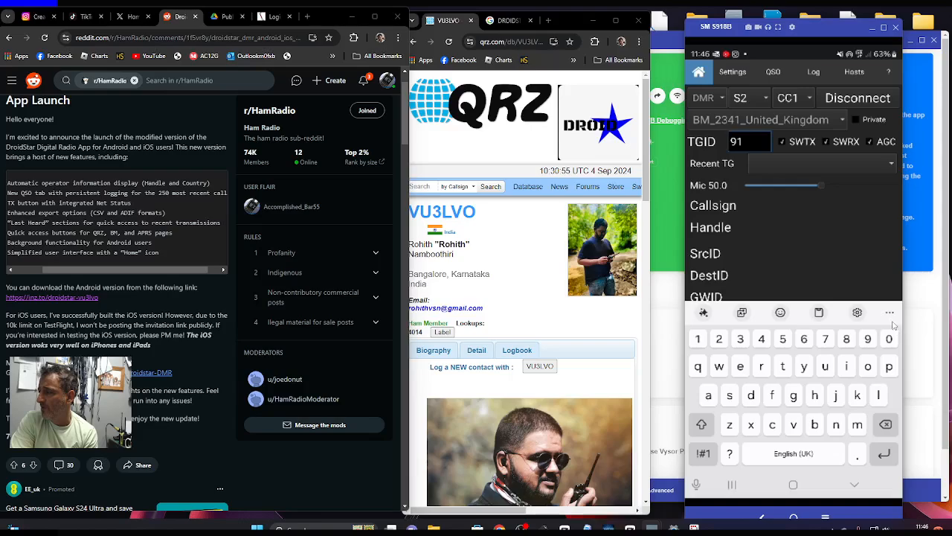
left_click(857, 98)
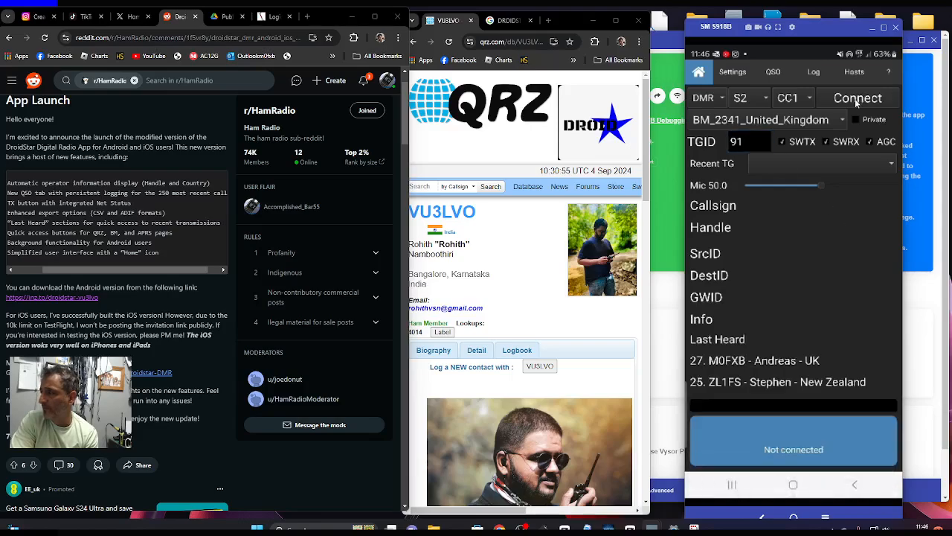
left_click(857, 98)
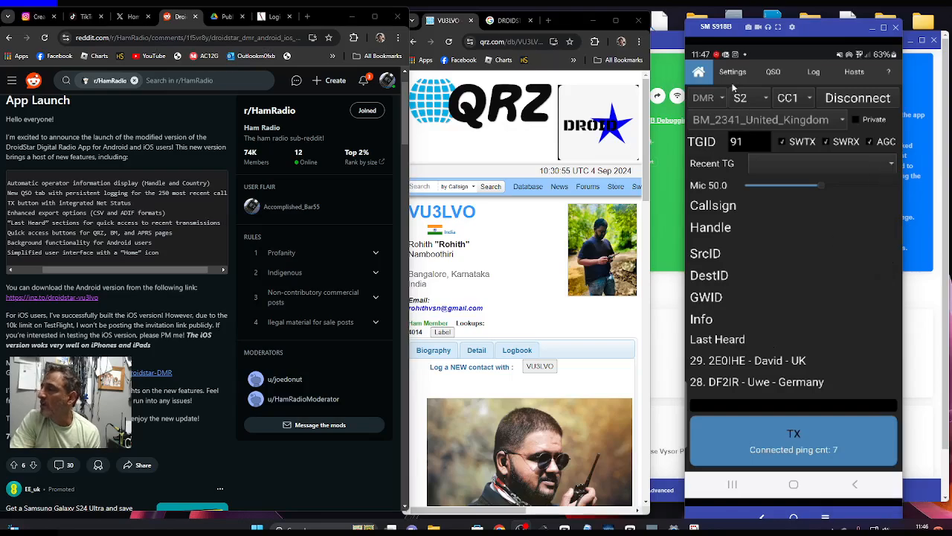
Step: Browse the QSO log as new talkgroup 91 stations arrive, ending on the lookup options for M0FXB
left_click(773, 71)
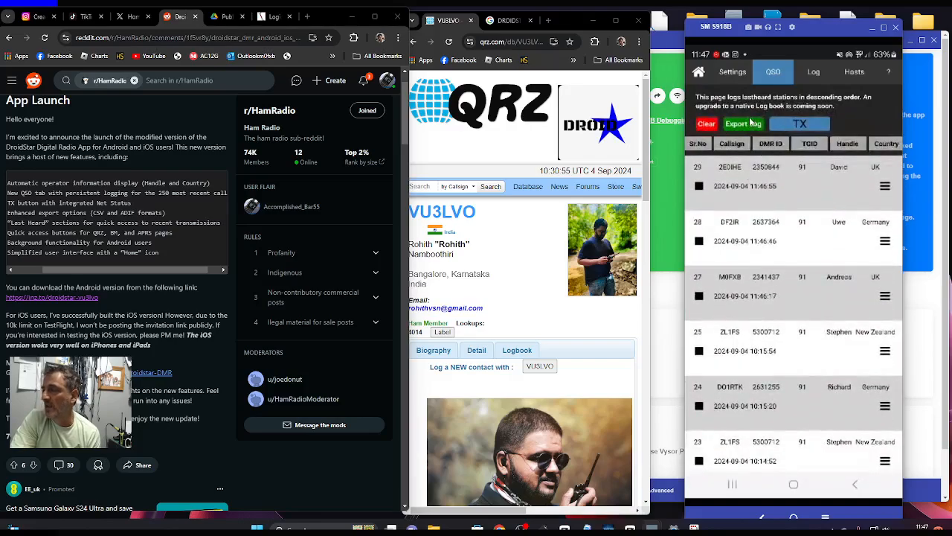
left_click(800, 124)
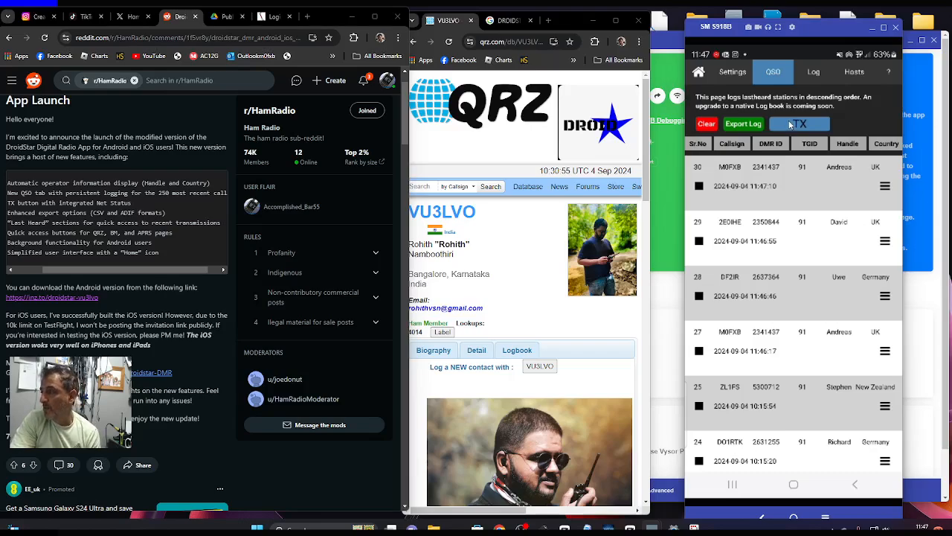
mouse_move(815, 294)
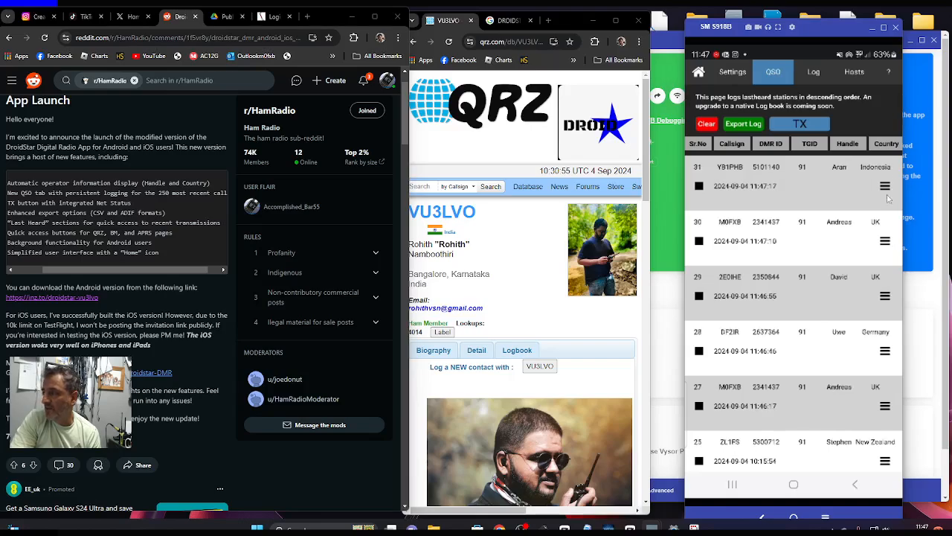
left_click(885, 185)
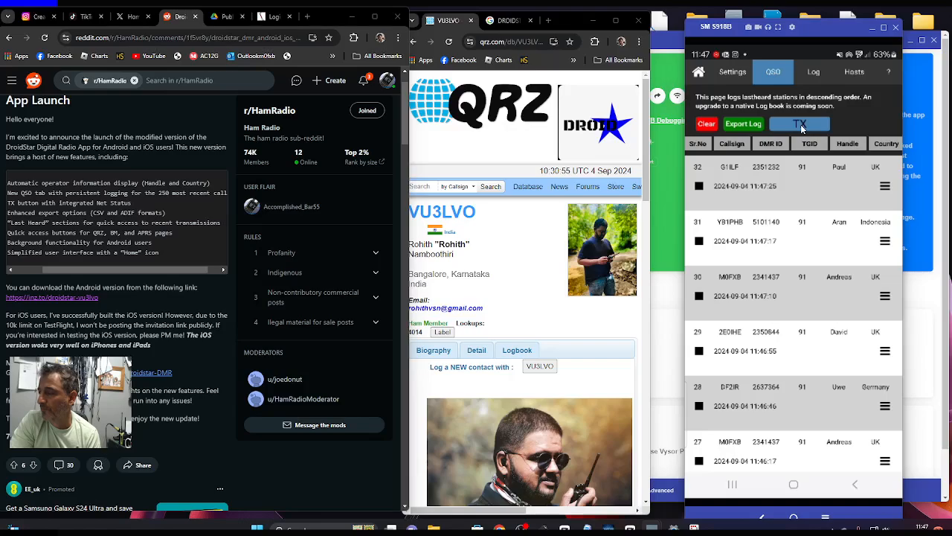
left_click(801, 124)
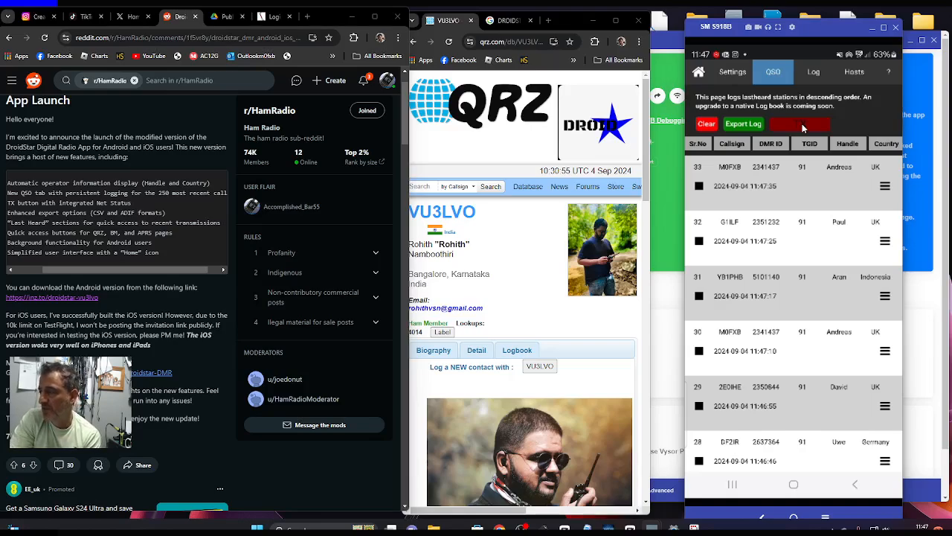
left_click(800, 124)
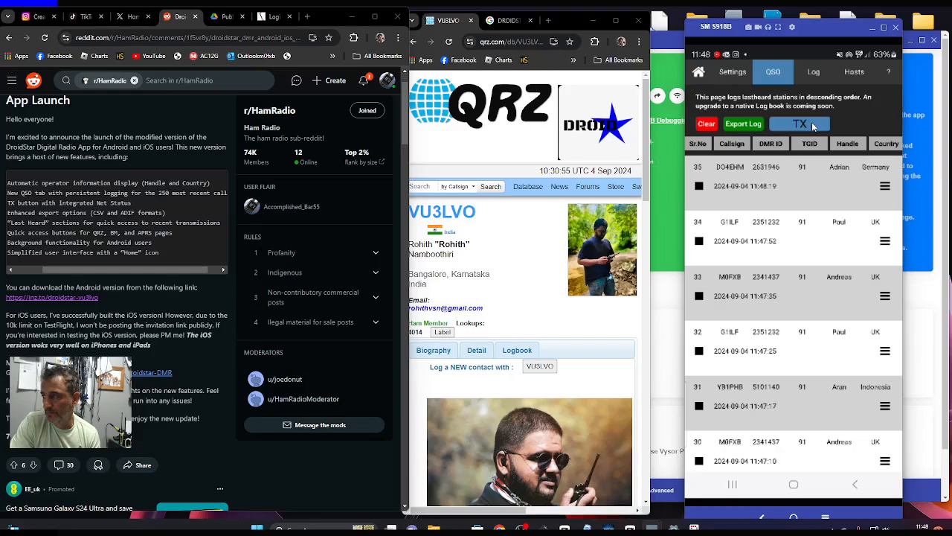
left_click(799, 123)
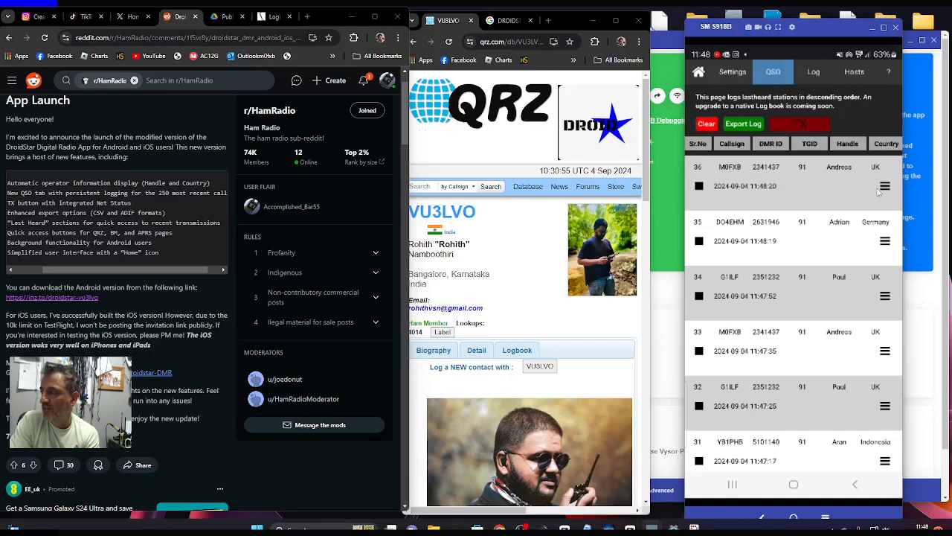
left_click(884, 186)
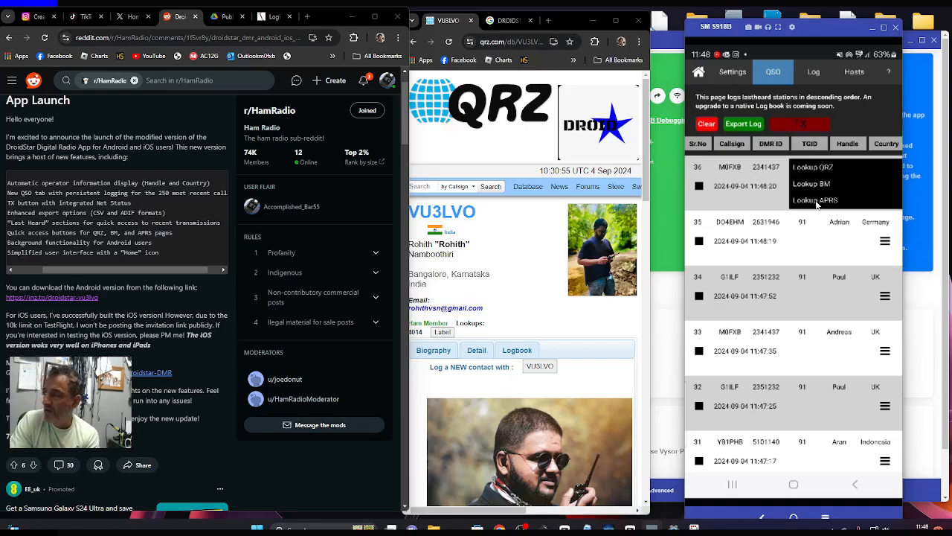
left_click(812, 166)
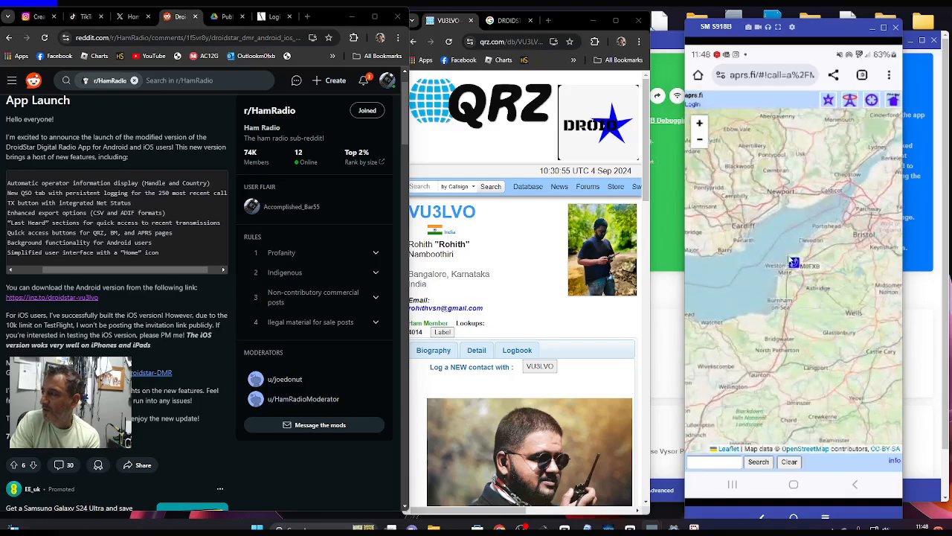
left_click(774, 71)
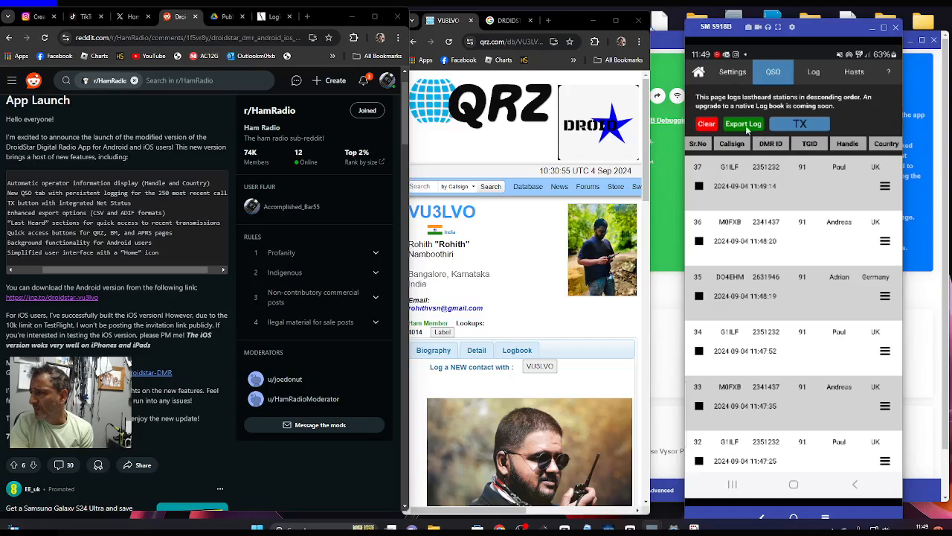
left_click(743, 123)
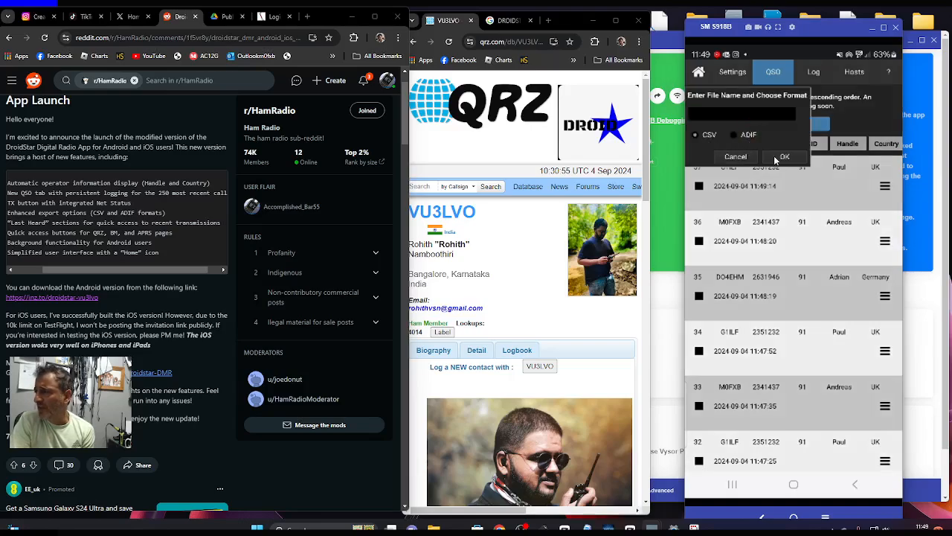
left_click(737, 158)
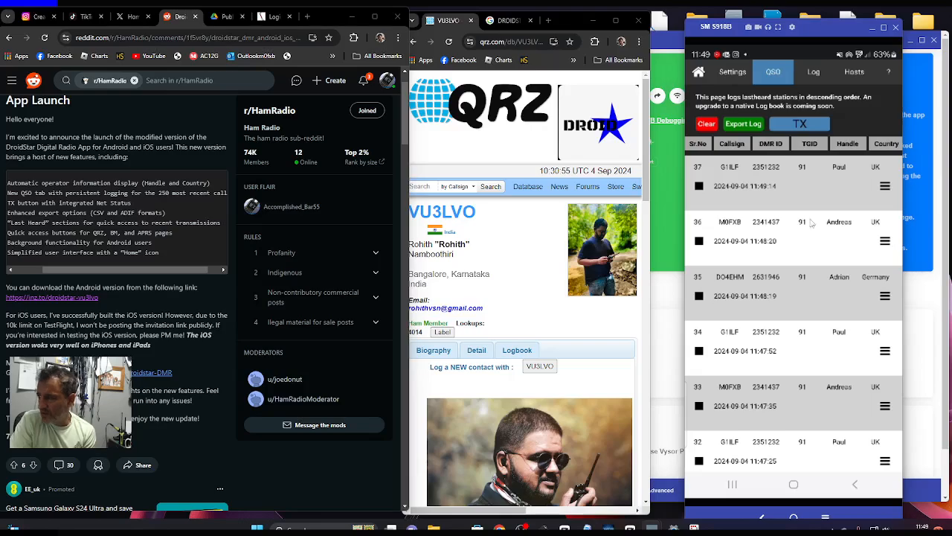
scroll("down", 3)
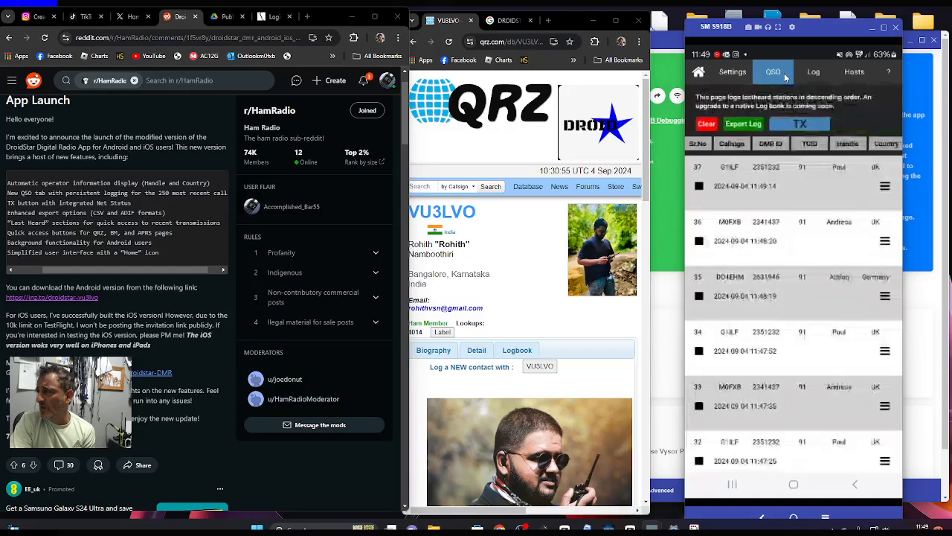
Step: View the connection log, then return to the main screen with live talkgroup 91 activity
left_click(812, 71)
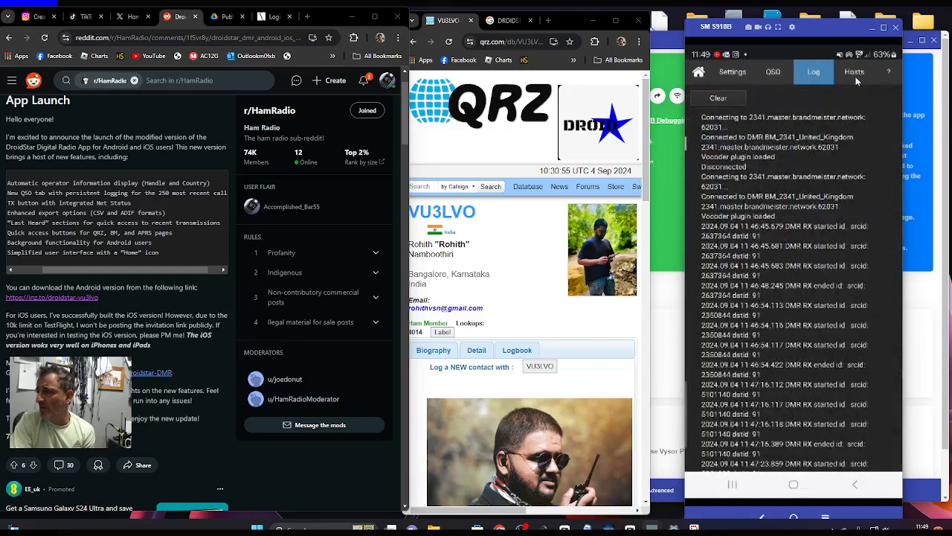
left_click(732, 71)
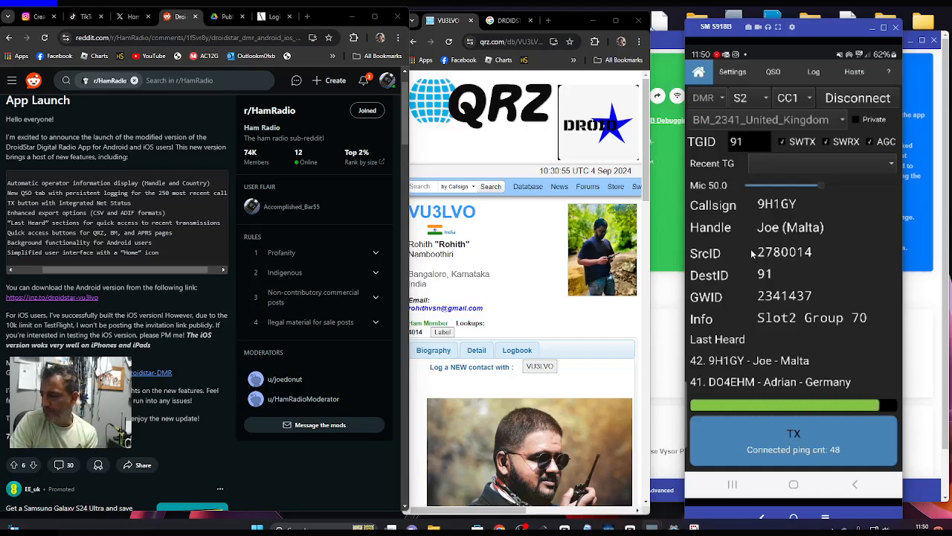
mouse_move(857, 295)
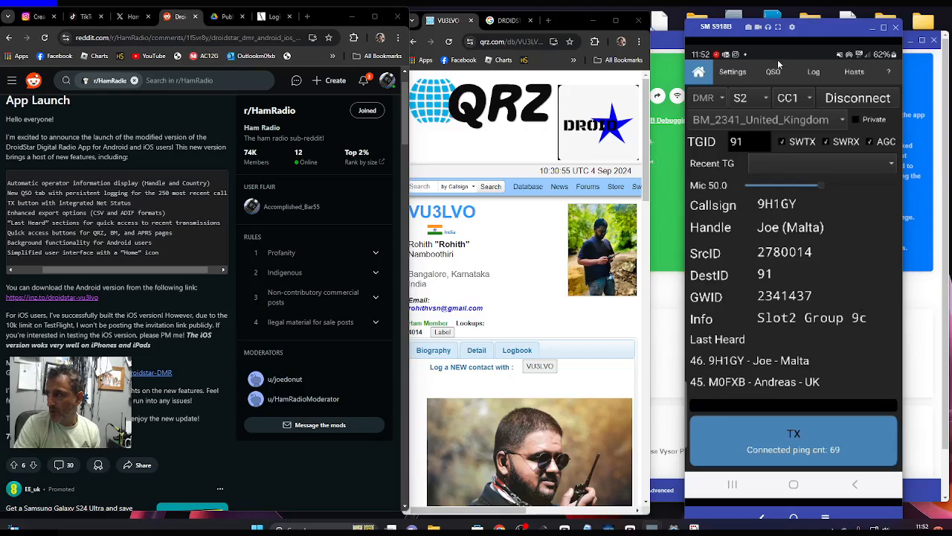
left_click(772, 71)
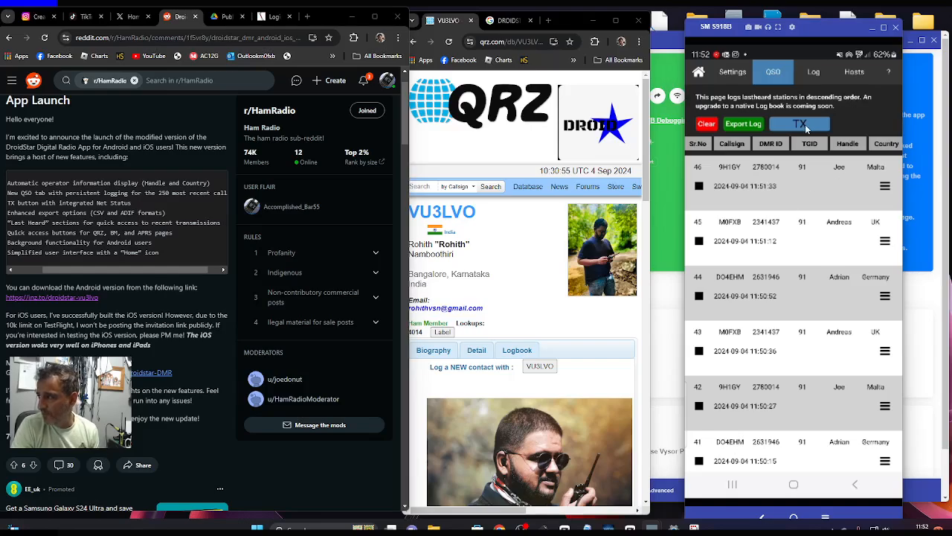
left_click(800, 124)
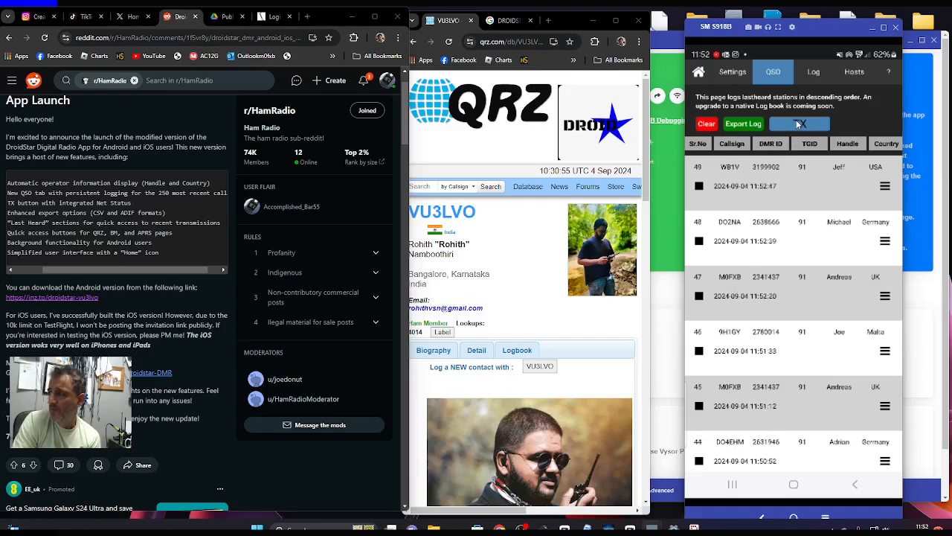
left_click(797, 123)
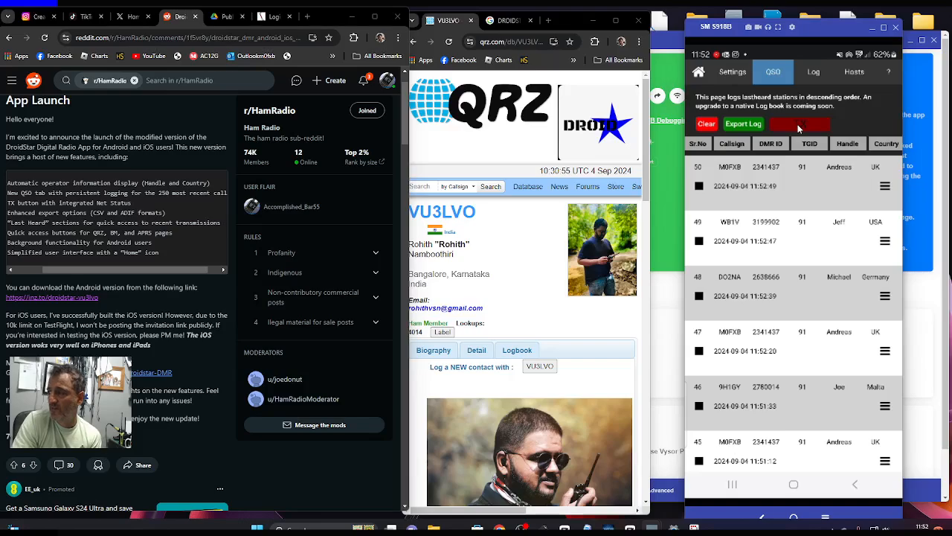
left_click(799, 123)
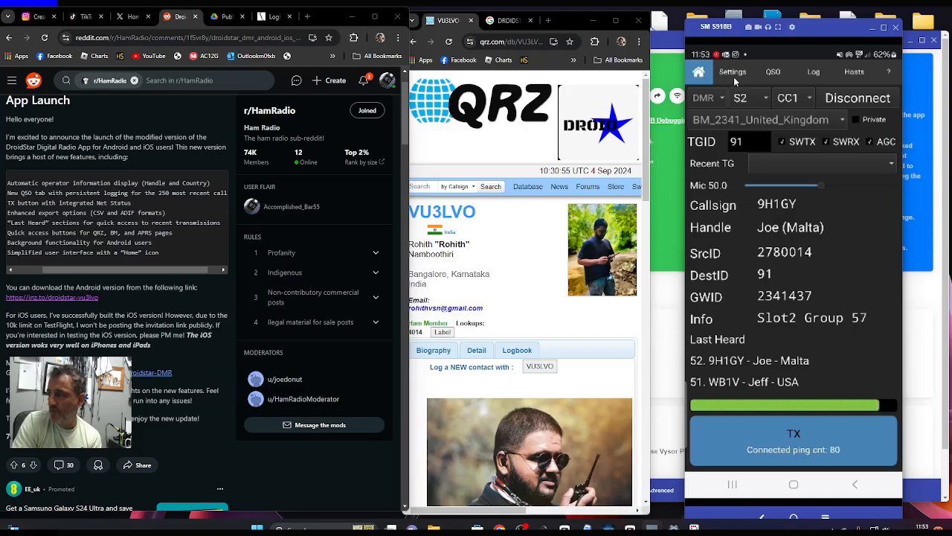
left_click(774, 72)
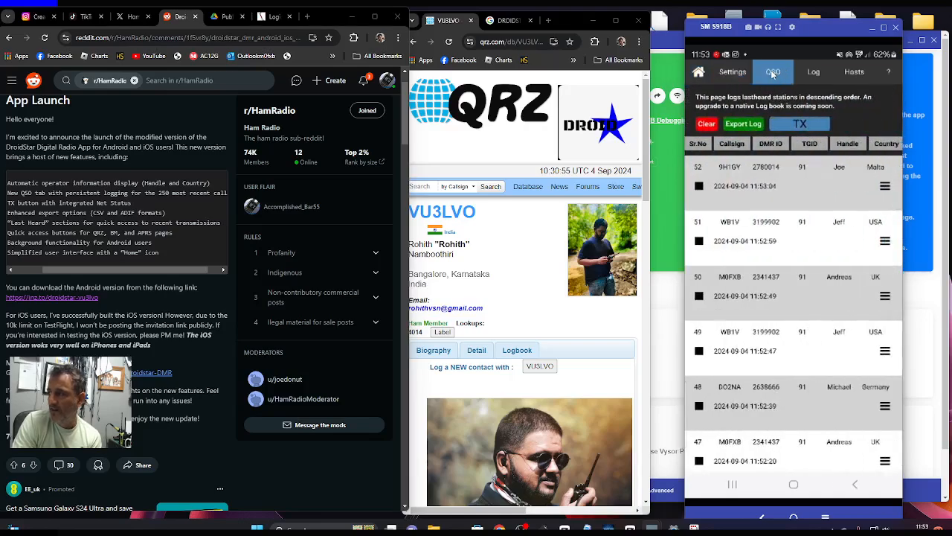
left_click(813, 71)
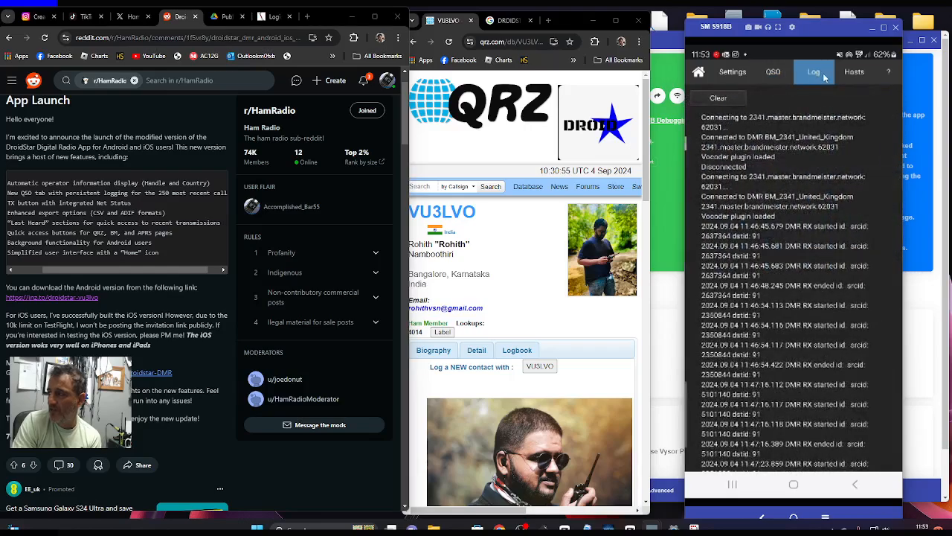
left_click(854, 72)
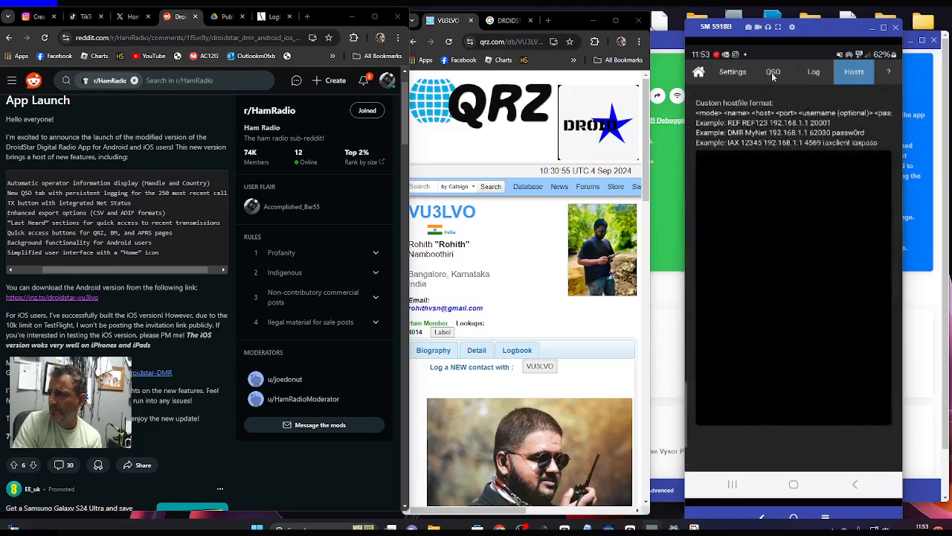
left_click(732, 71)
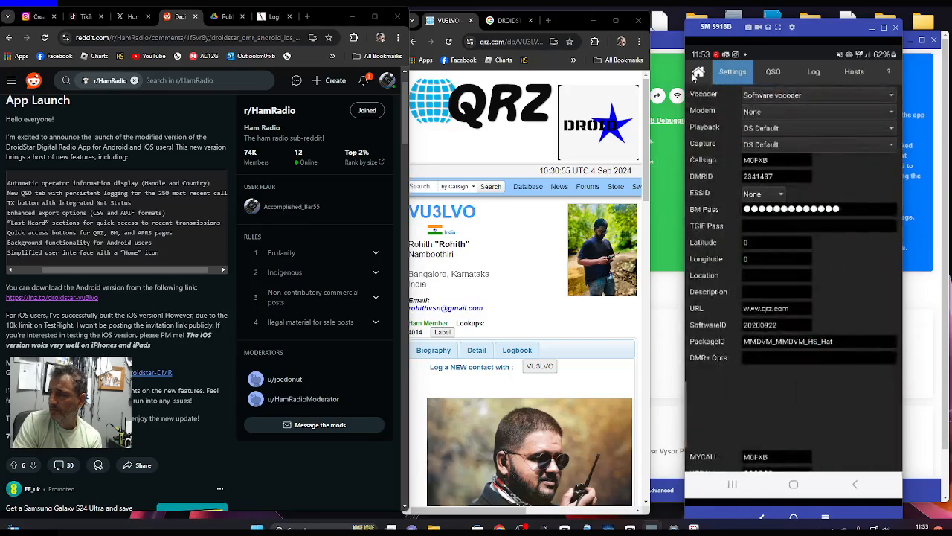
left_click(697, 71)
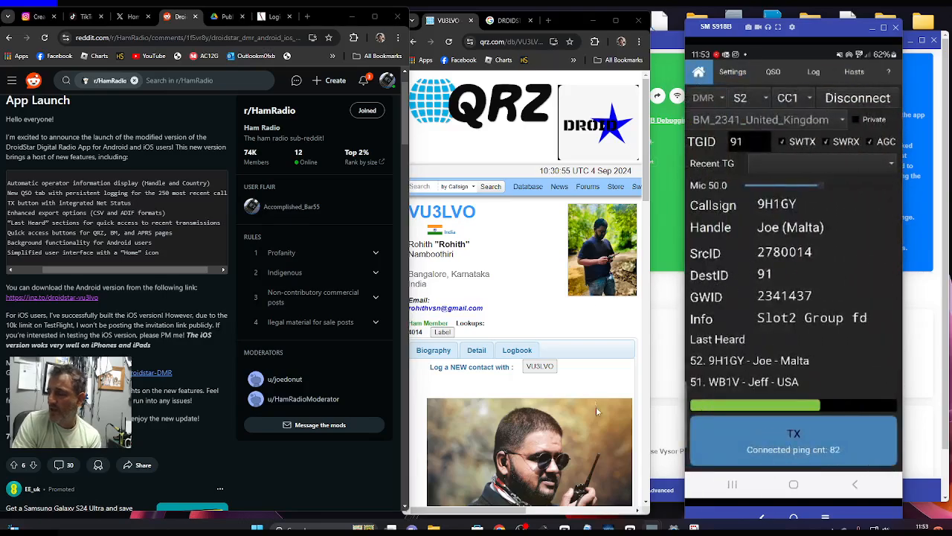